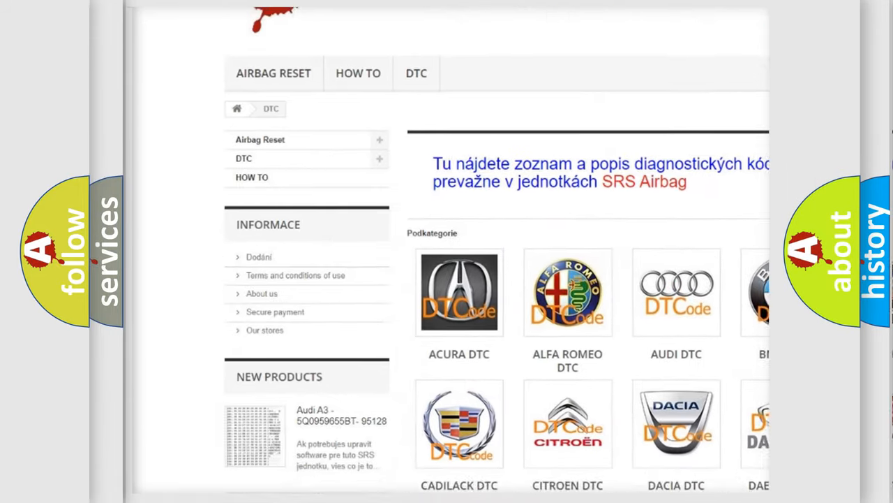
{"action": "scroll", "scroll_direction": "down", "scroll_amount": 3}
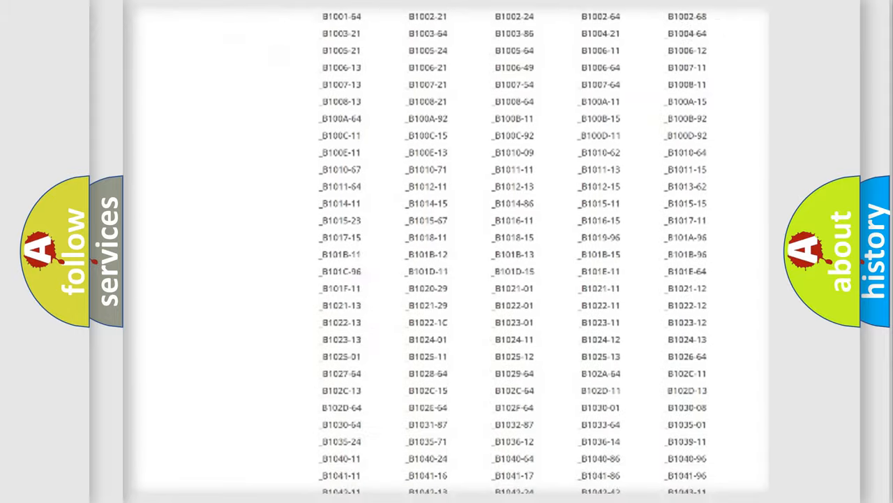
{"action": "scroll", "scroll_direction": "down", "scroll_amount": 3}
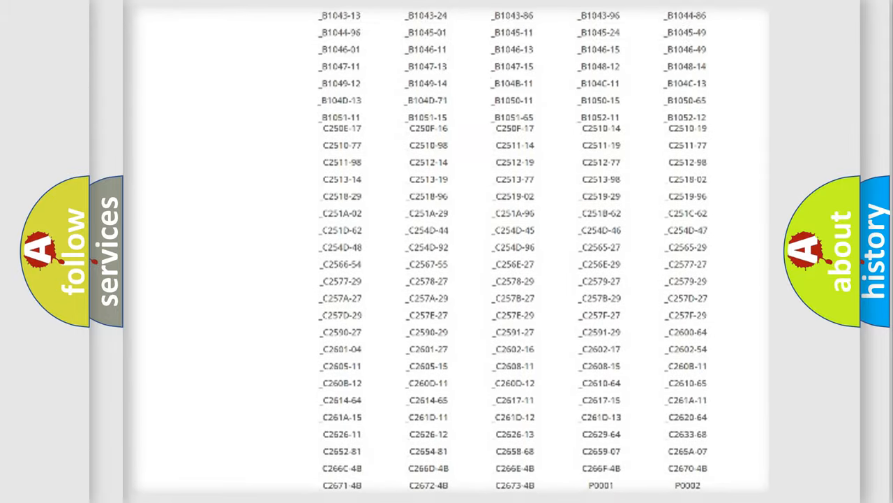